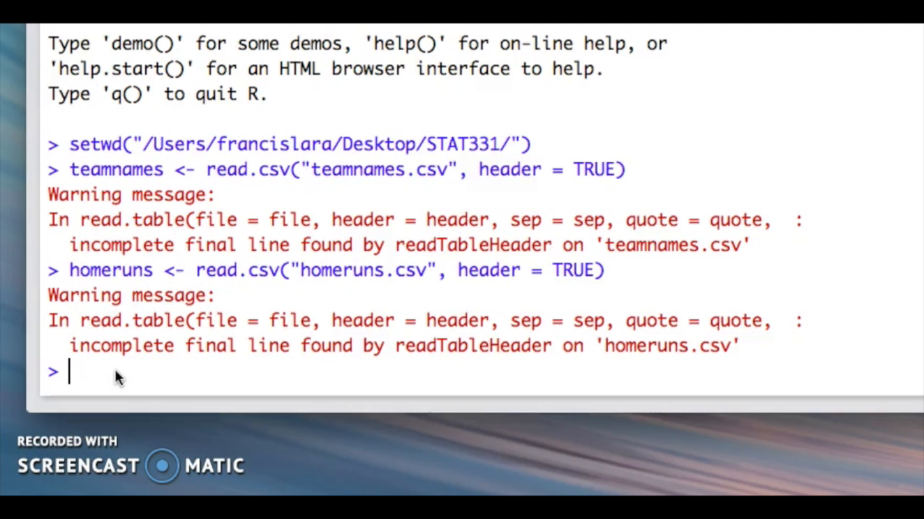
Step: Install the tidyr package with install.packages("tidyr") and load it with library(tidyr)
text(install.)
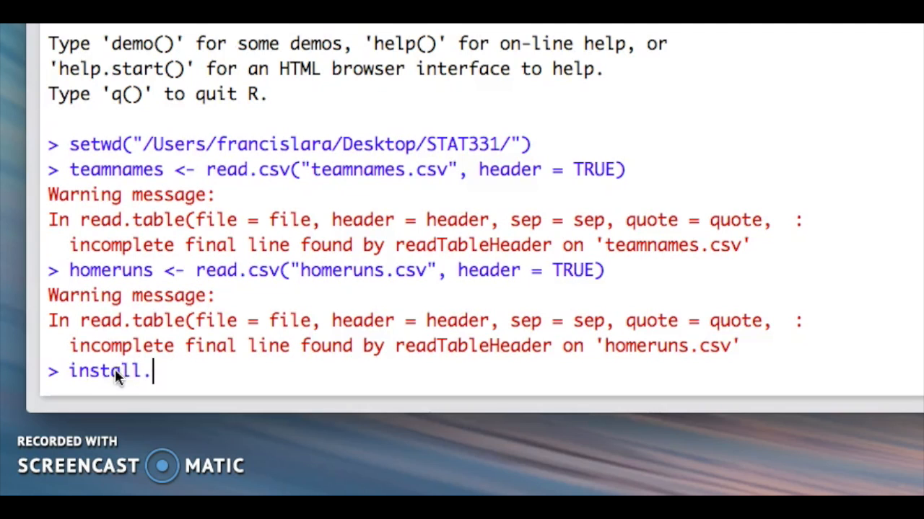
text(packages()
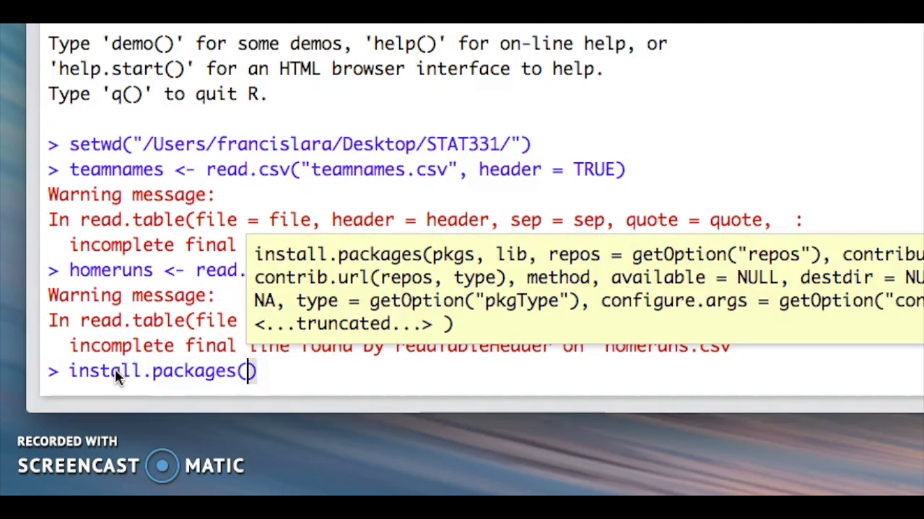
text("tidyr")
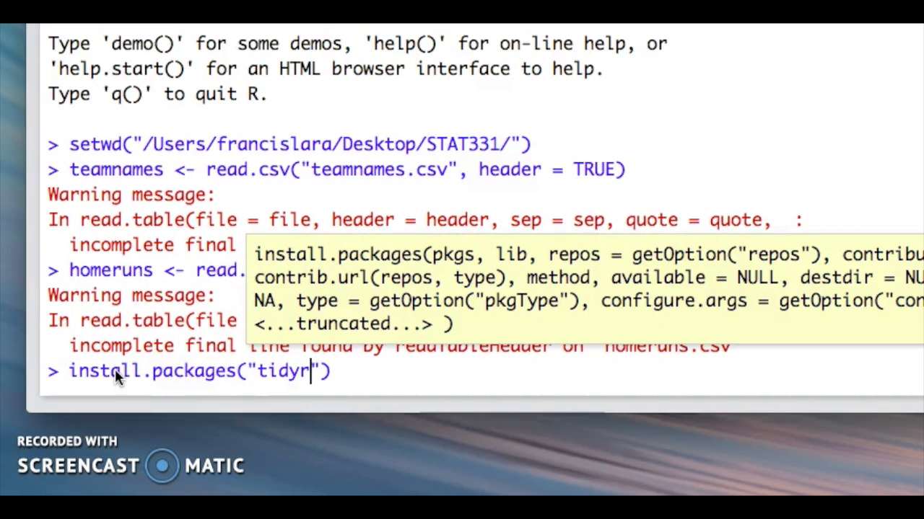
key(Return)
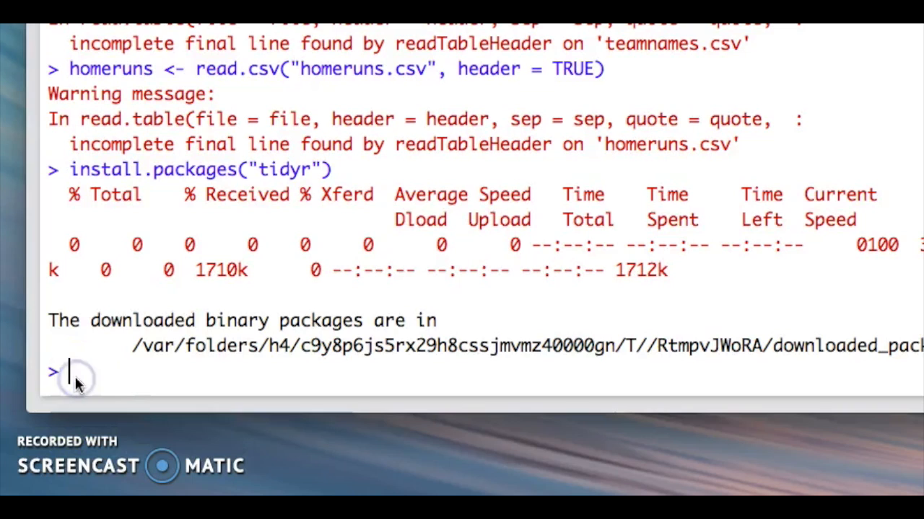
text(library(tid)
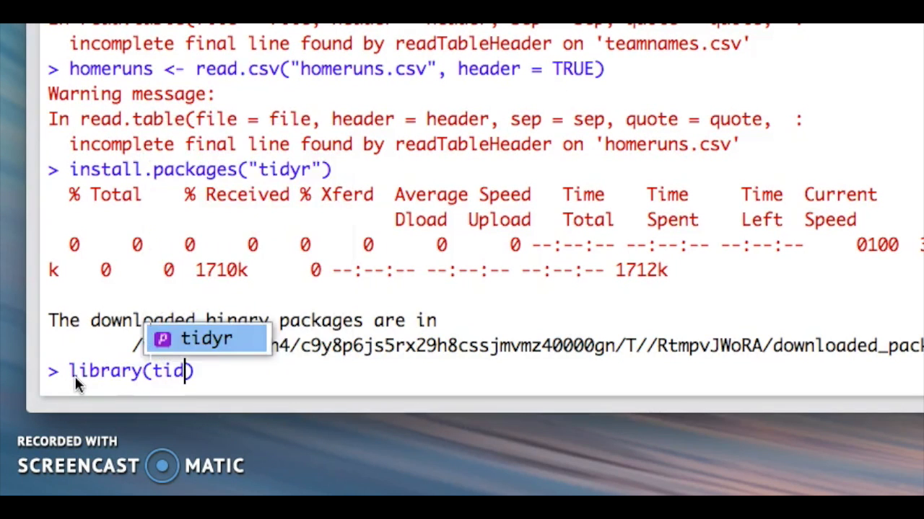
key(Return)
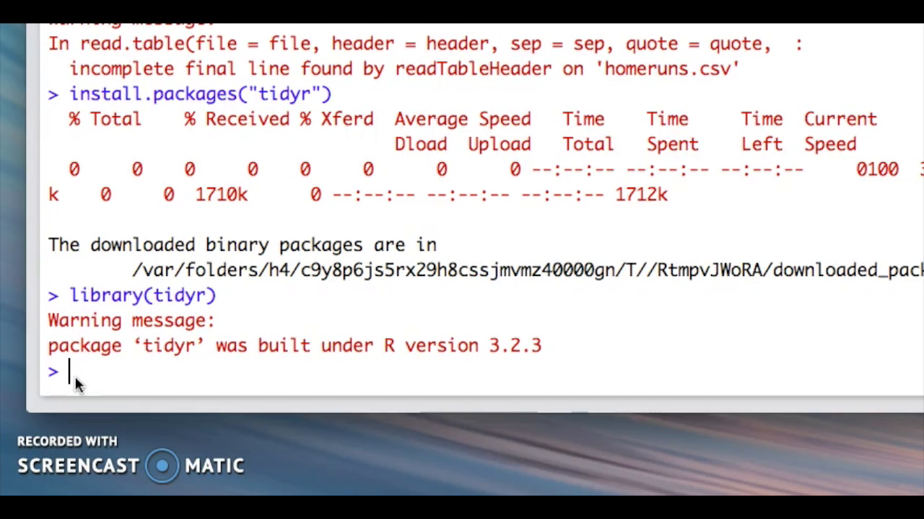
Step: Display teamnames: three people with First_Name, Last_Name, Age and Hometown
text(t)
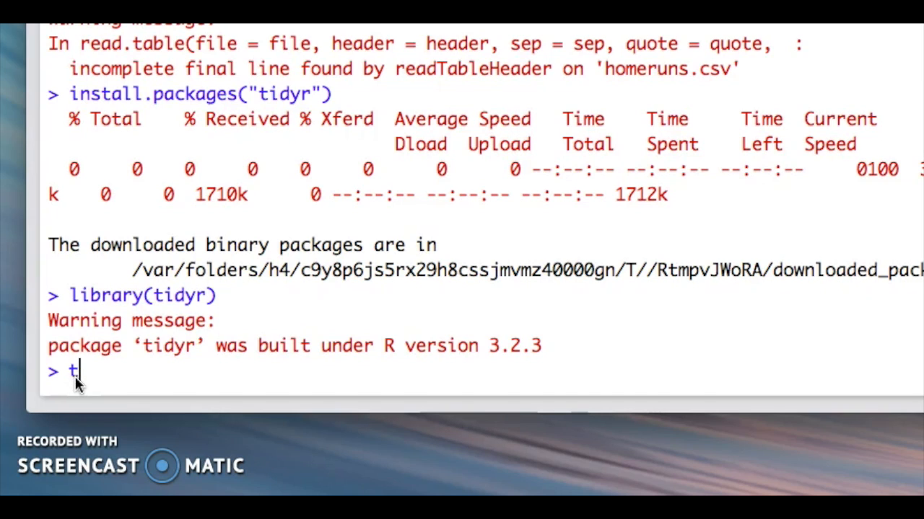
text(eamnames)
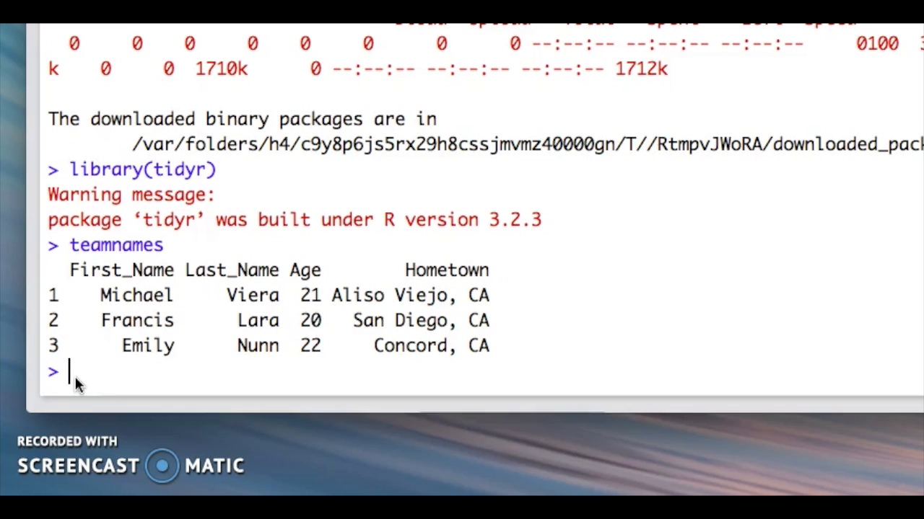
Step: Split teamnames' Hometown at the comma into City and State columns with separate()
text(separate)
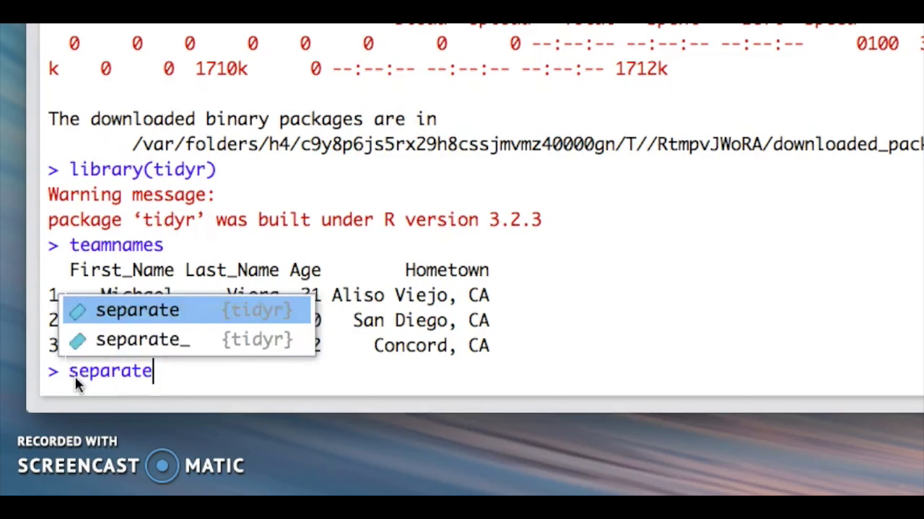
text((teamn)
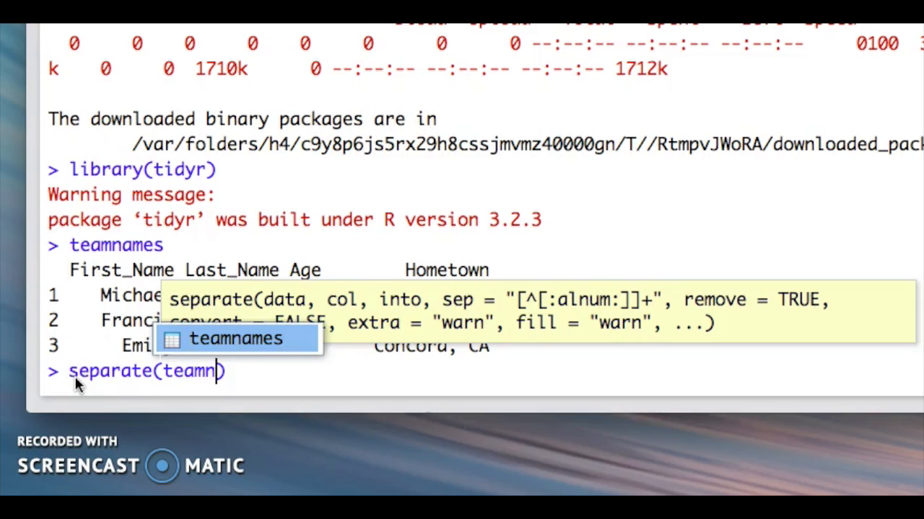
text(ames,)
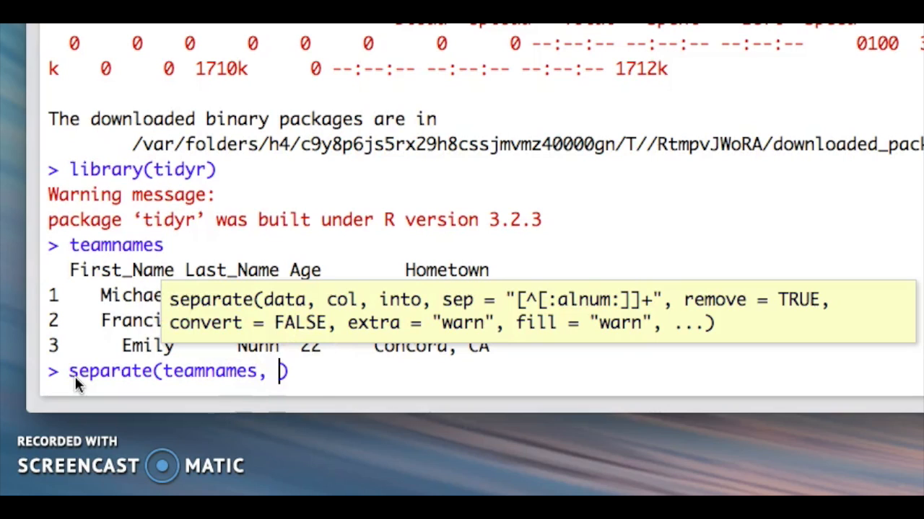
text(Hometown)
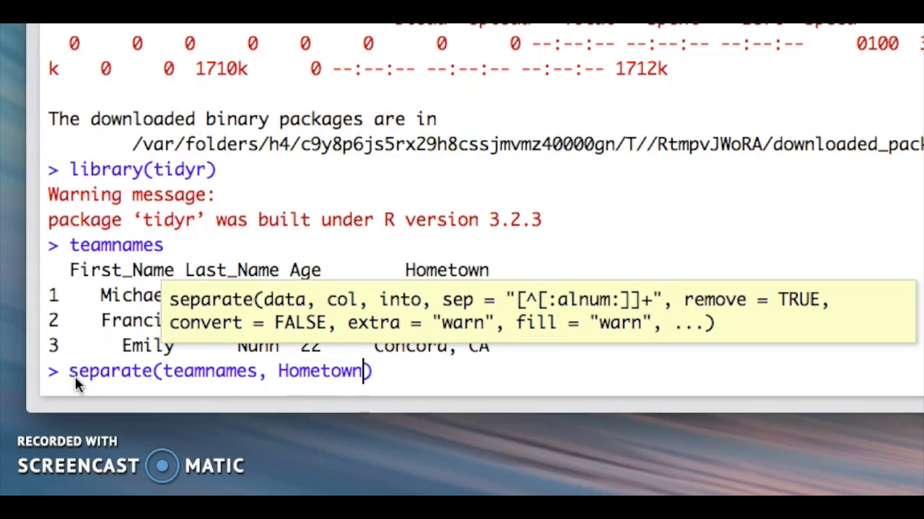
text(, c("City",)
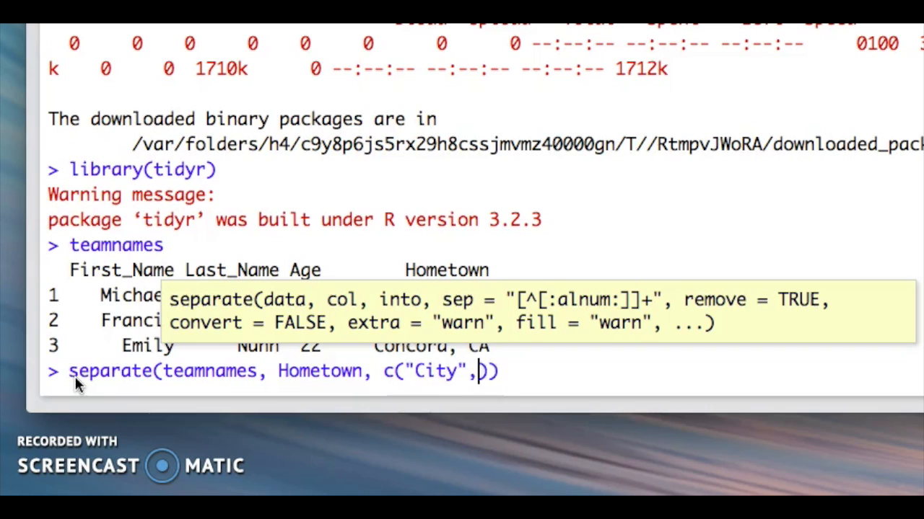
text("State")
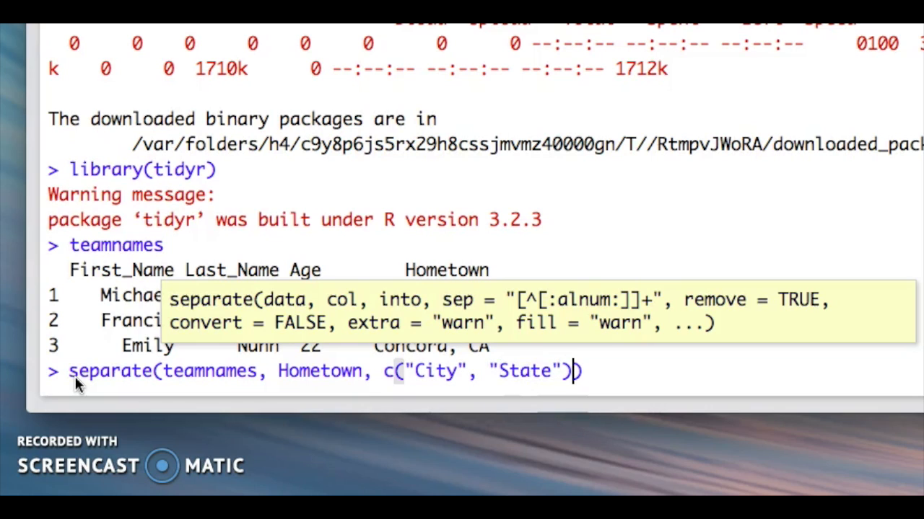
text(,)
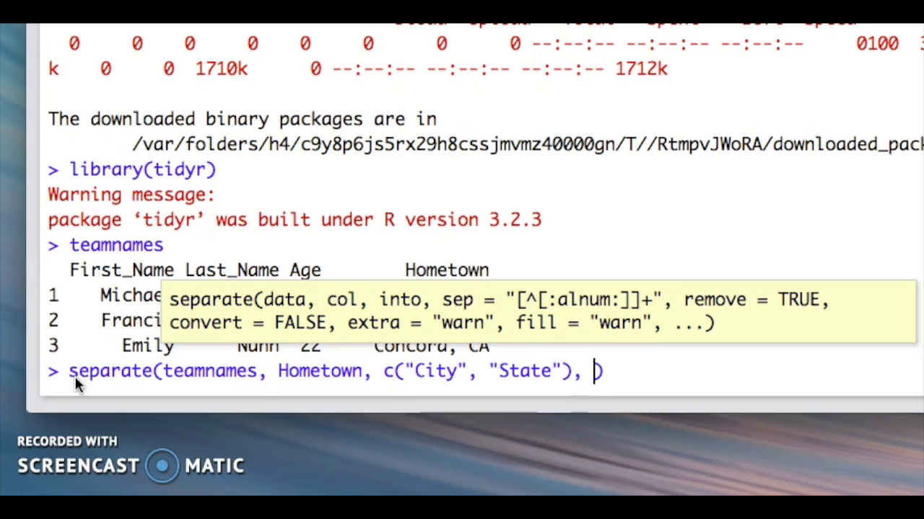
text(sep =)
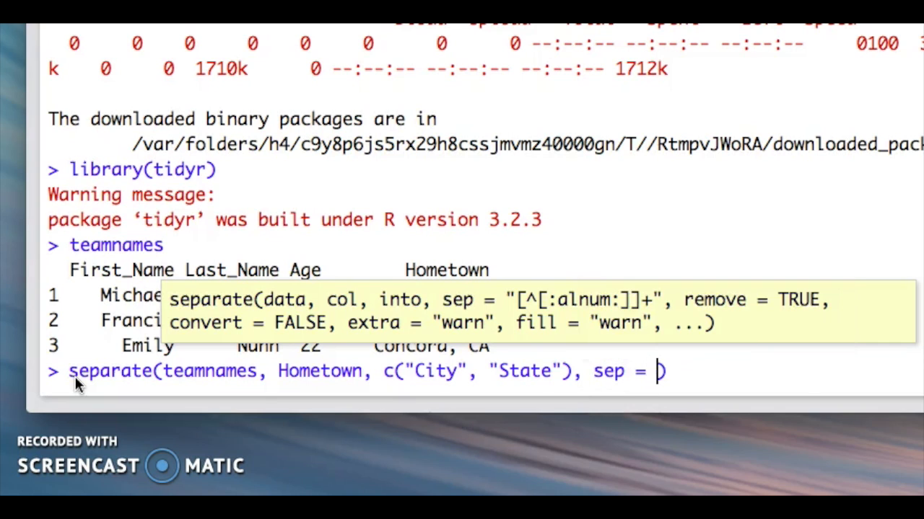
text(",")
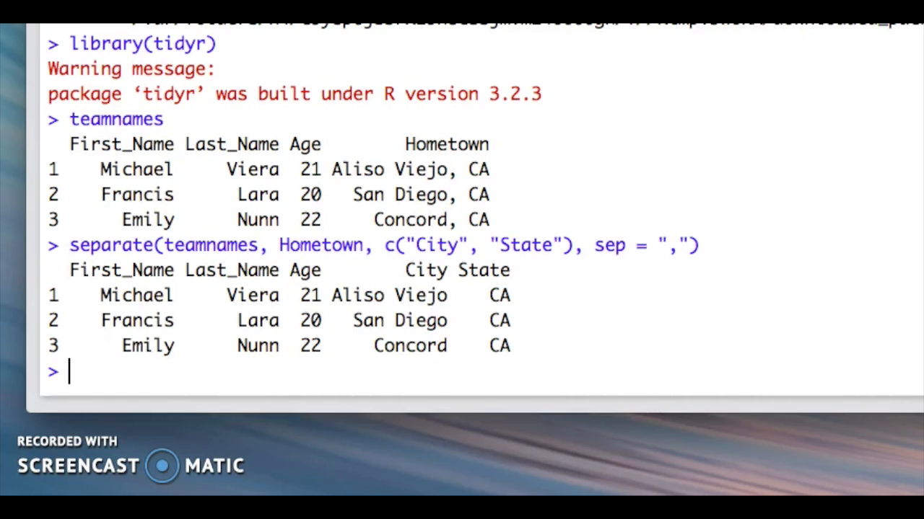
Step: Join First_Name and Last_Name into a space-separated Name column with unite()
text(unite()
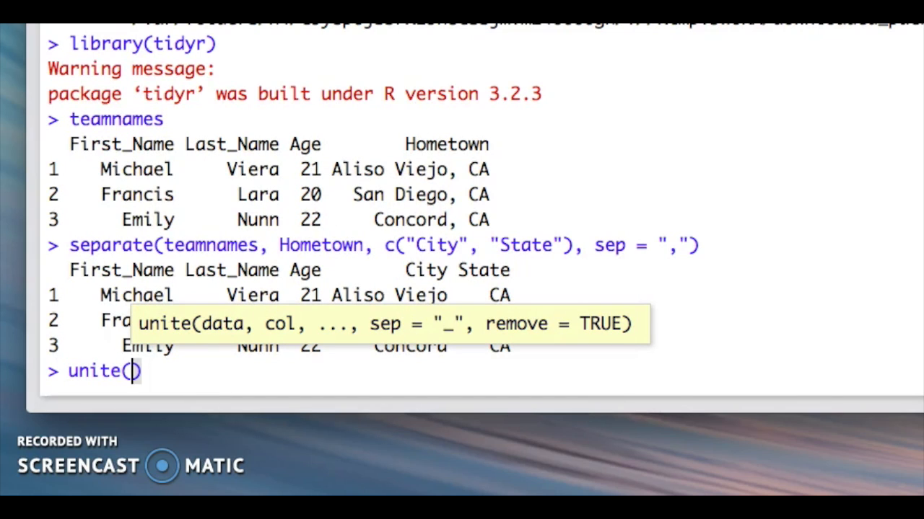
text(teamname)
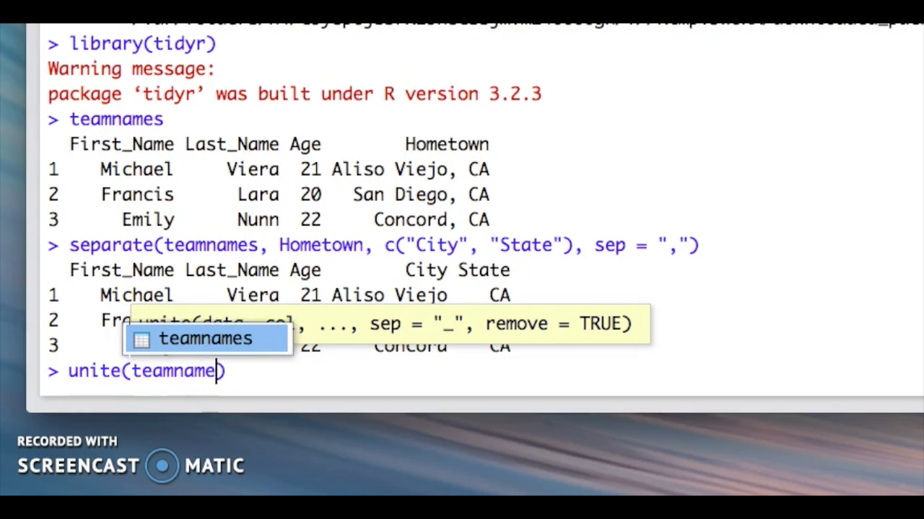
text(,)
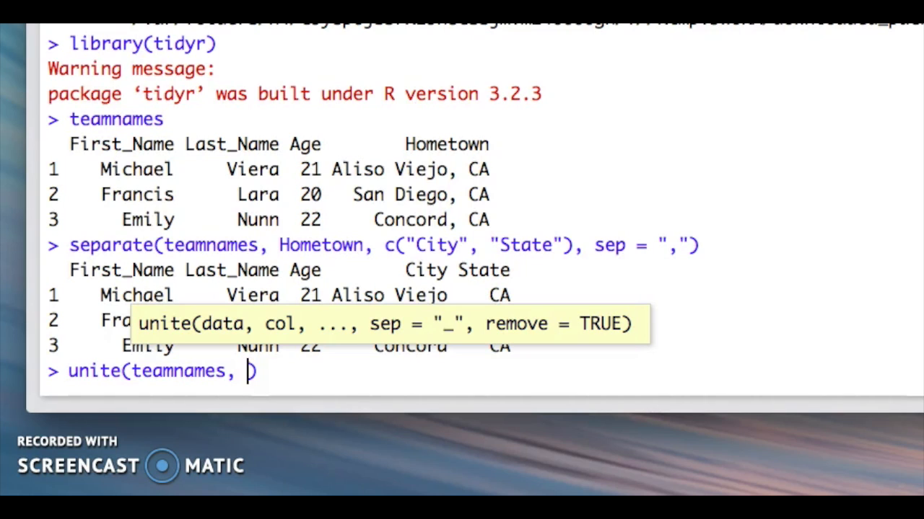
text("Name")
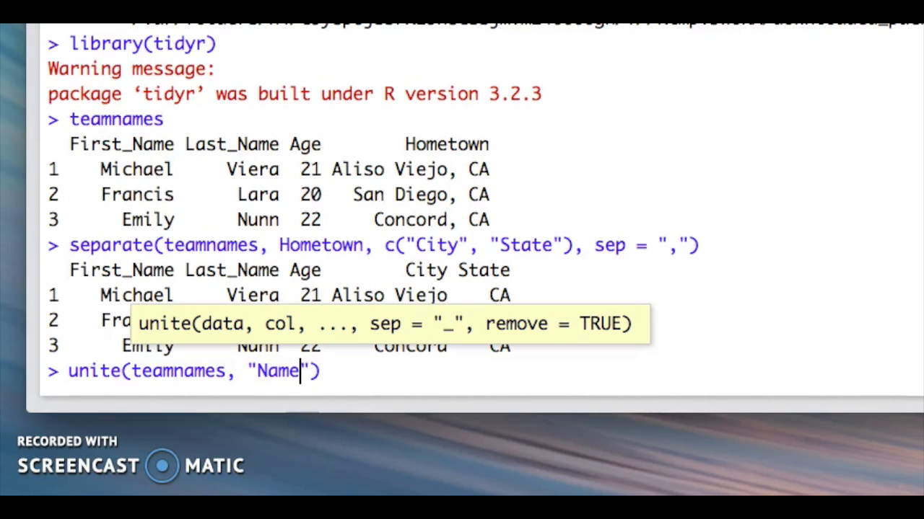
text(,)
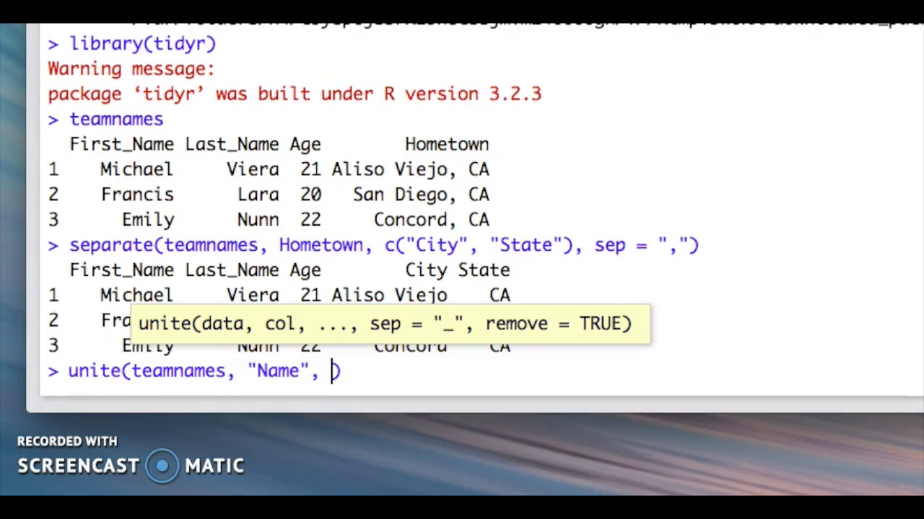
text(c())
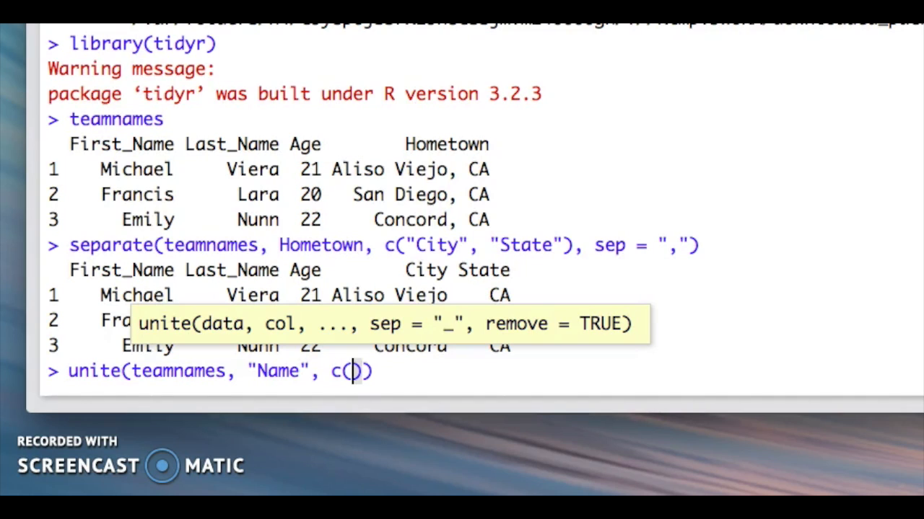
text(First_)
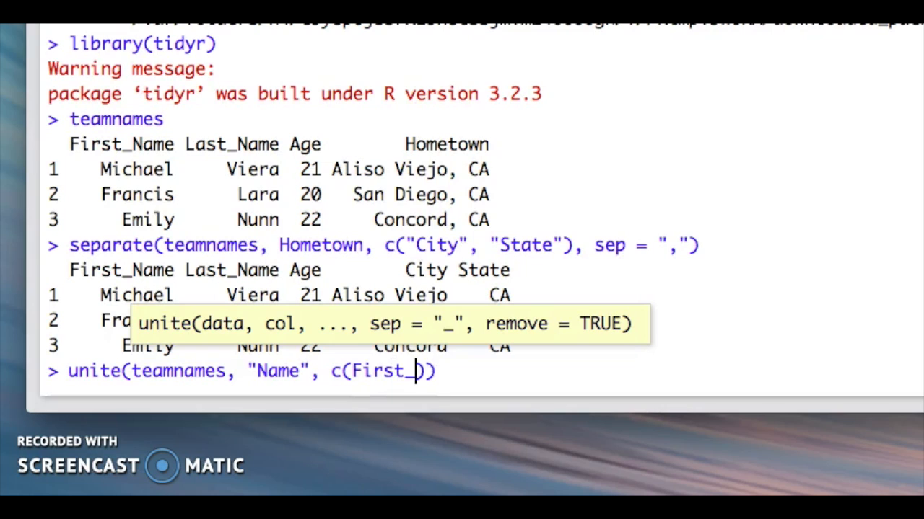
text(Name, La)
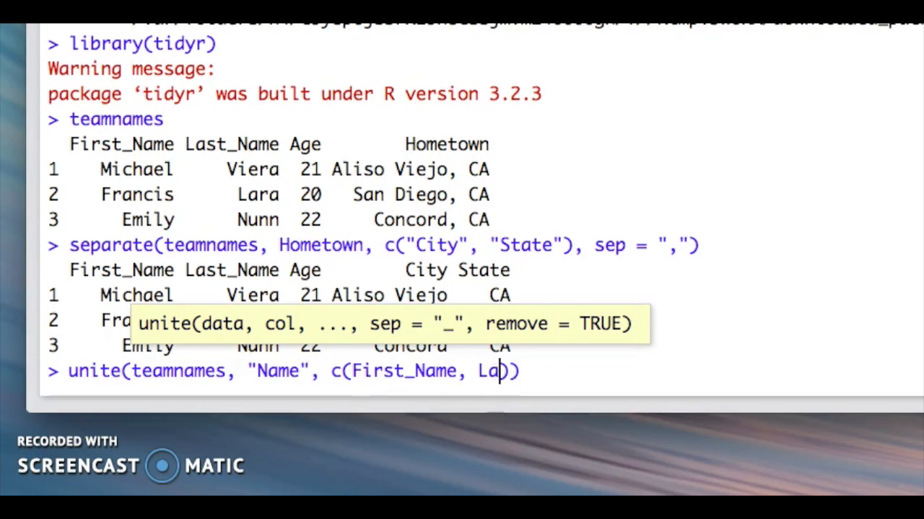
text(st_Name)
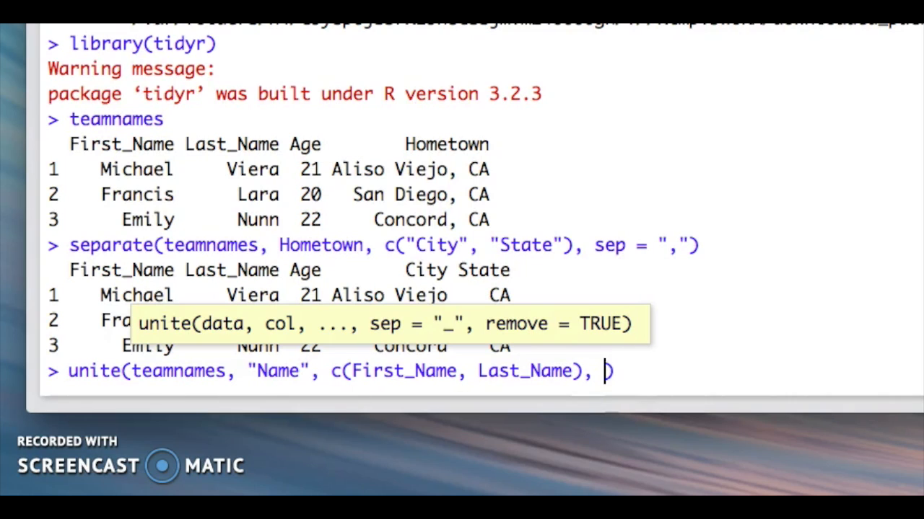
text(sep = "")
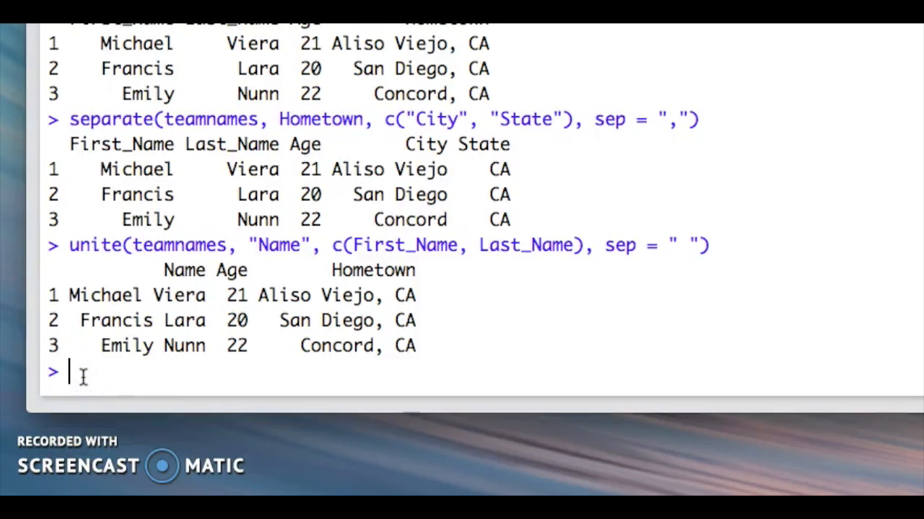
text(homeruns)
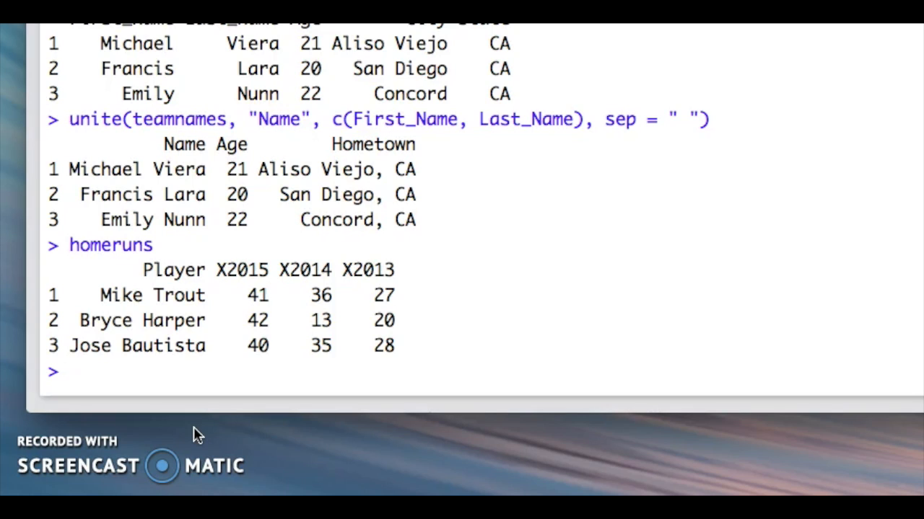
Step: Display the homeruns table of three players with X2015, X2014 and X2013 counts
text(homeruns2 <-)
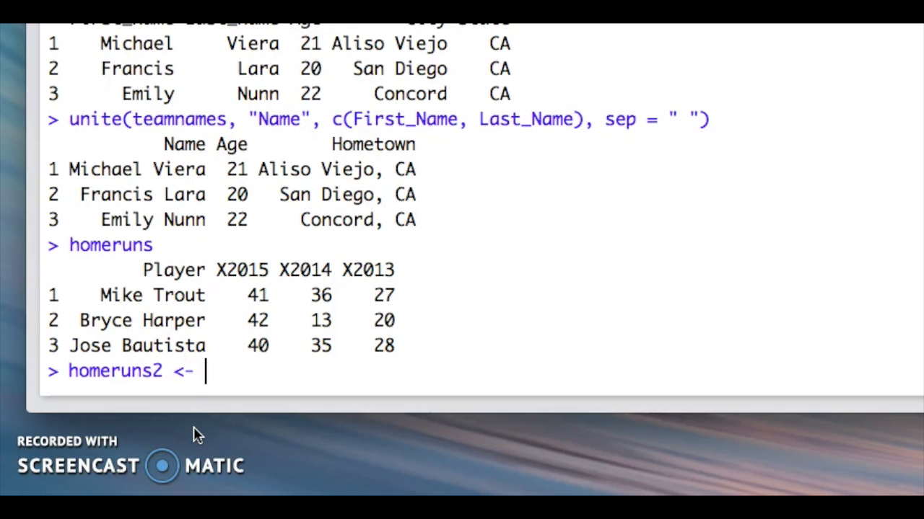
Step: Gather homeruns columns X2015:X2013 into year and home_runs columns, stored as homeruns2
text(gather()
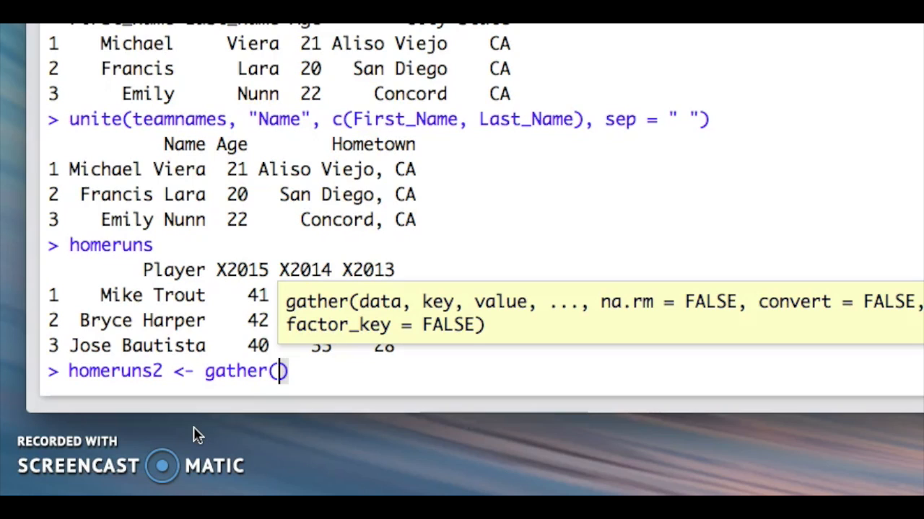
text(homeruns,)
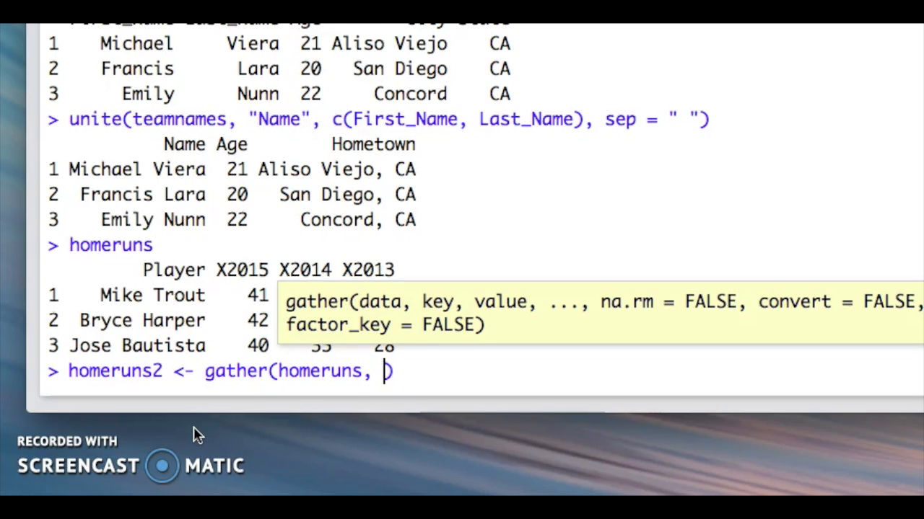
text(year,)
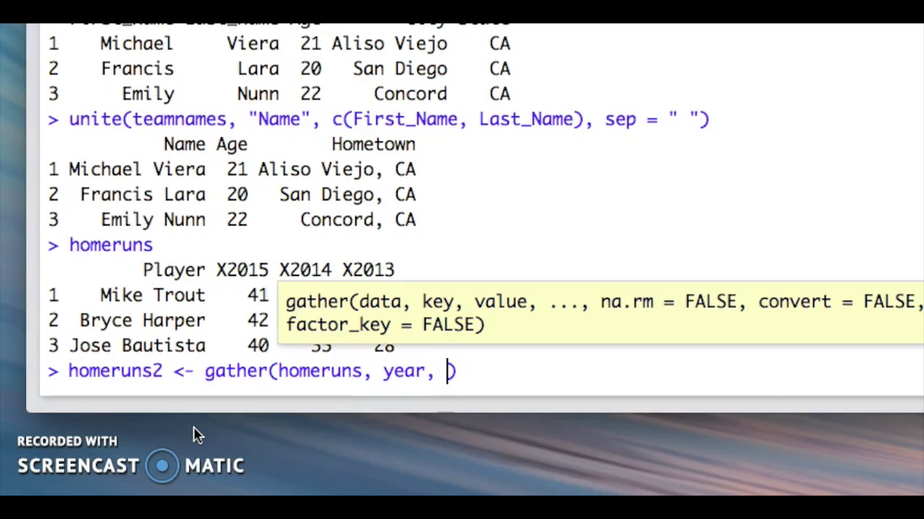
text(ho)
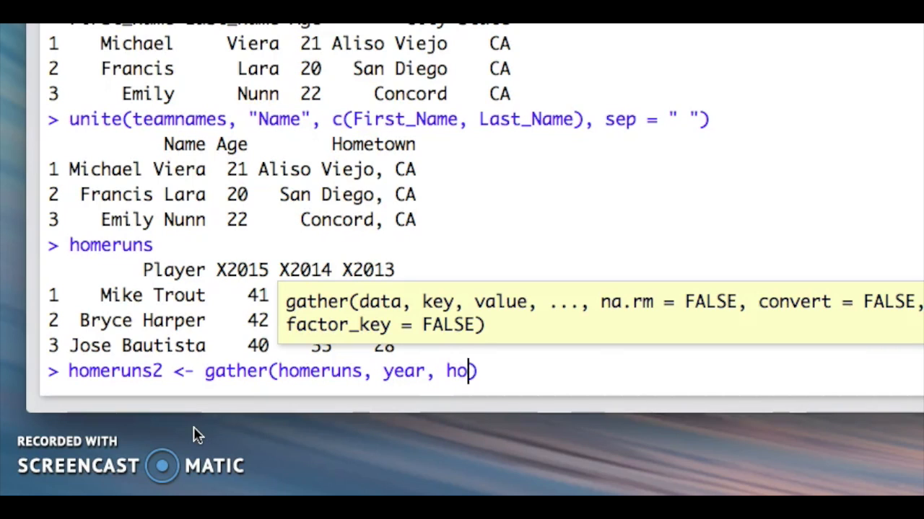
text(me_ru)
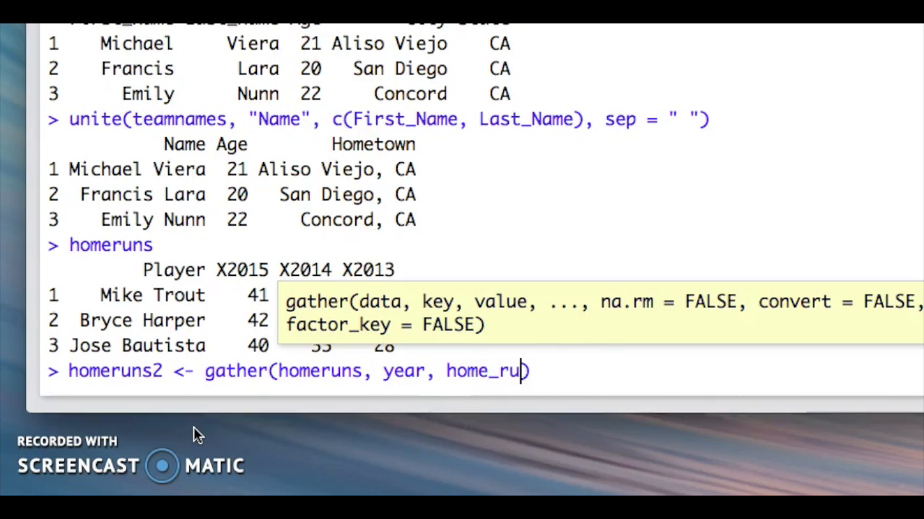
text(ns, ))
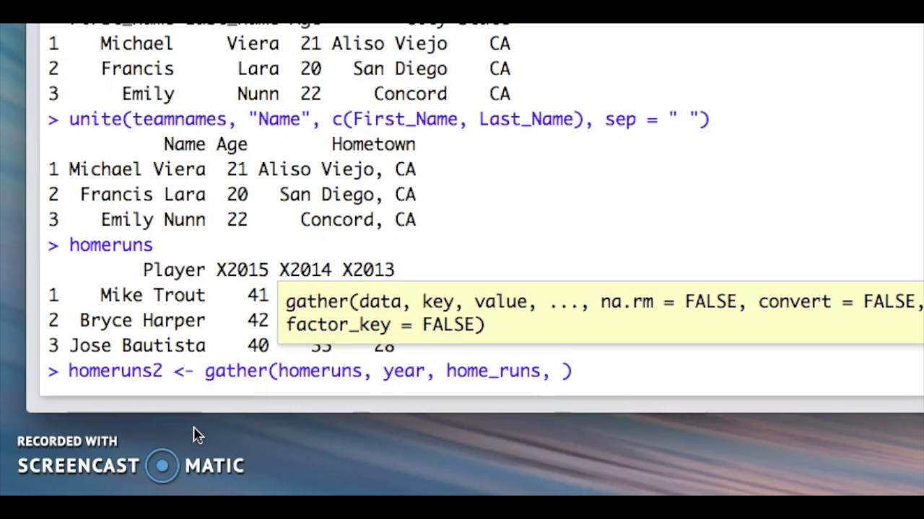
text(X)
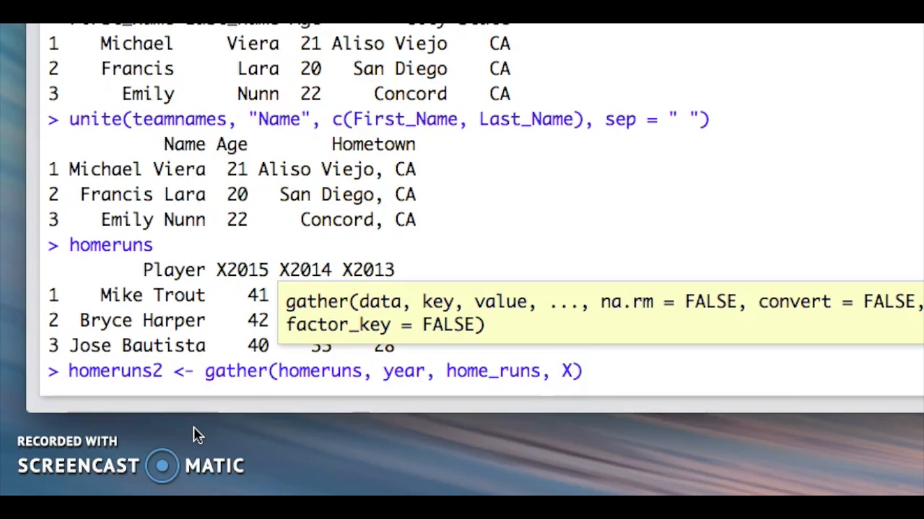
text(2015:)
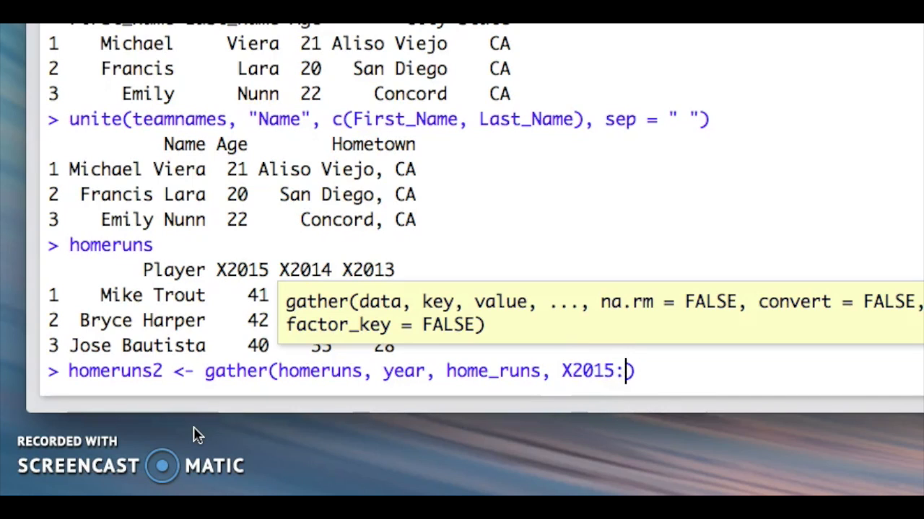
text(X201)
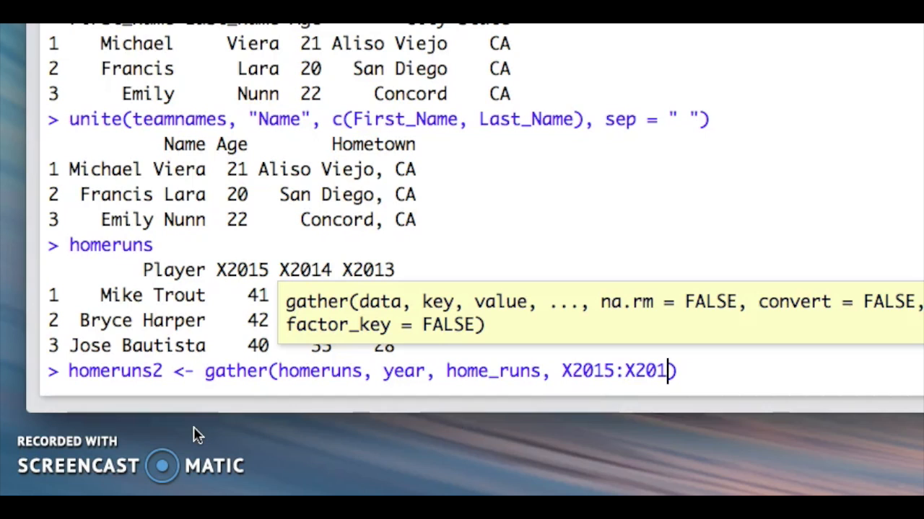
text(3)
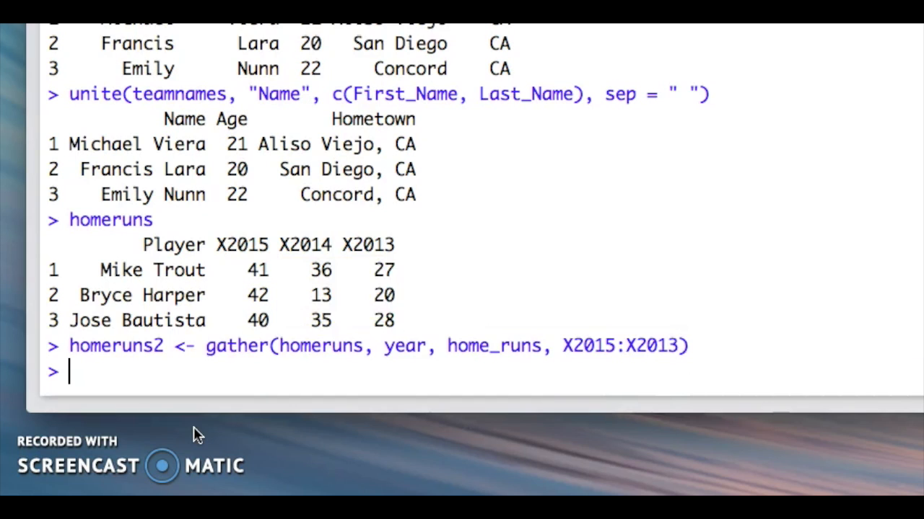
Step: Display homeruns2 as nine rows of Player, year and home_runs
text(homeruns2)
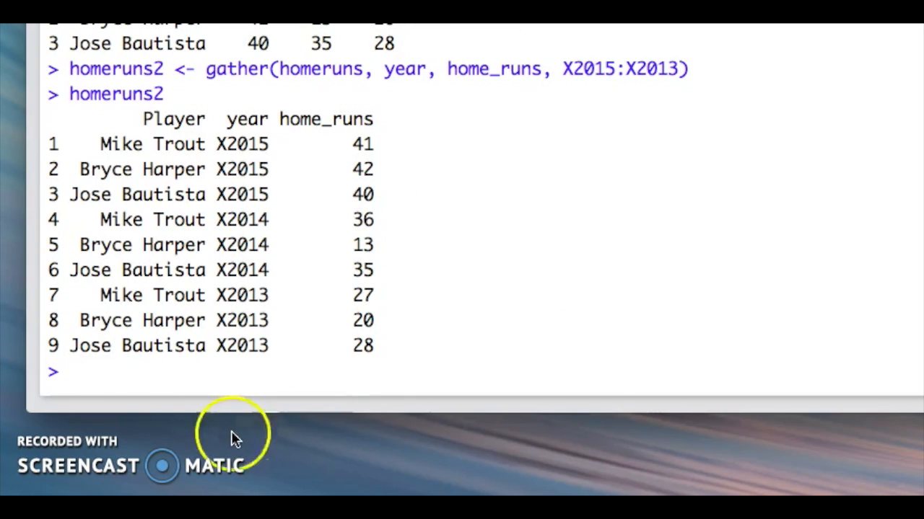
mouse_move(332, 129)
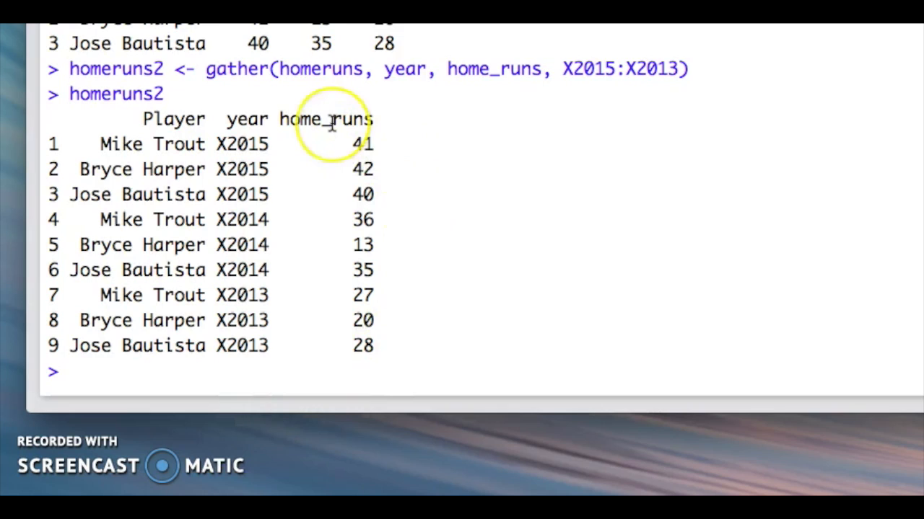
mouse_move(249, 127)
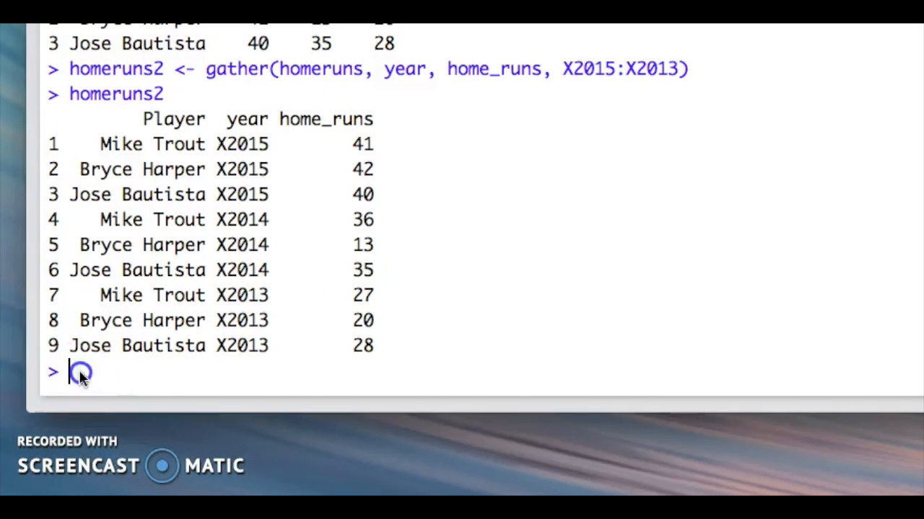
mouse_move(148, 440)
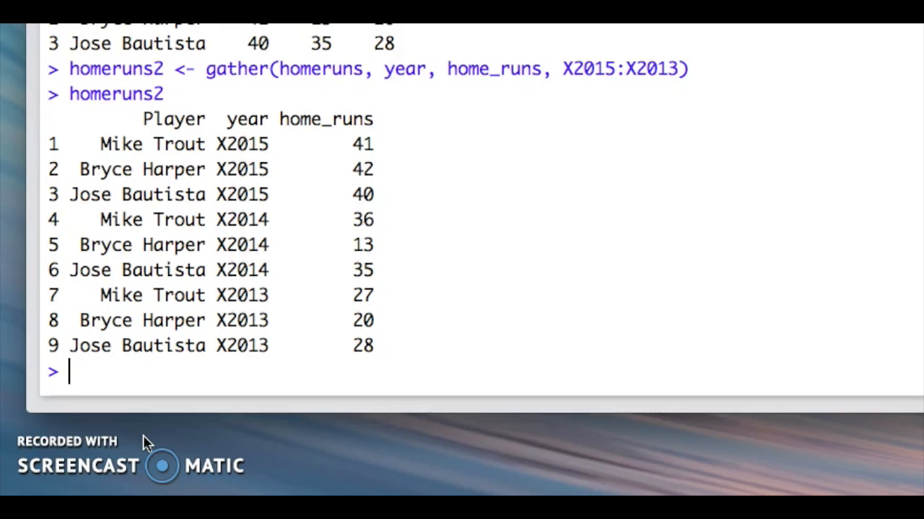
text(spread()
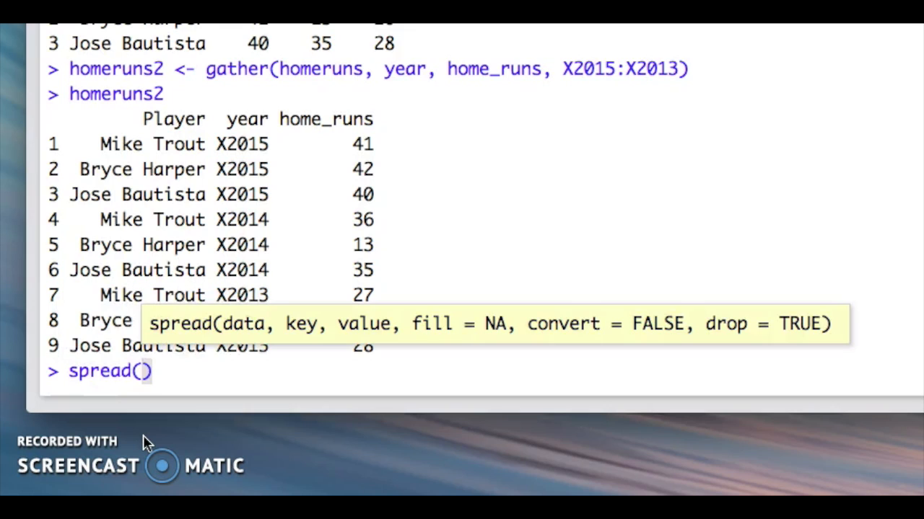
Step: Spread homeruns2 by year and home_runs back into X2013–X2015 columns
text(homeruns)
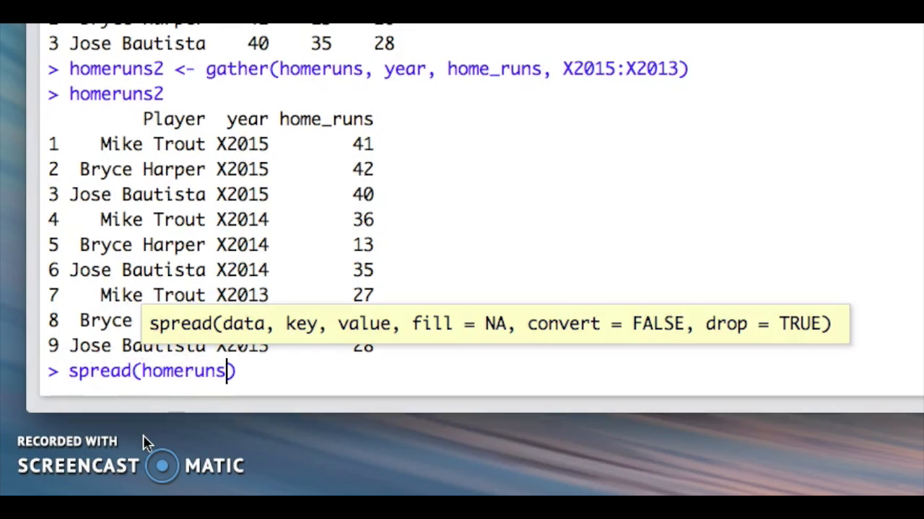
text(2,)
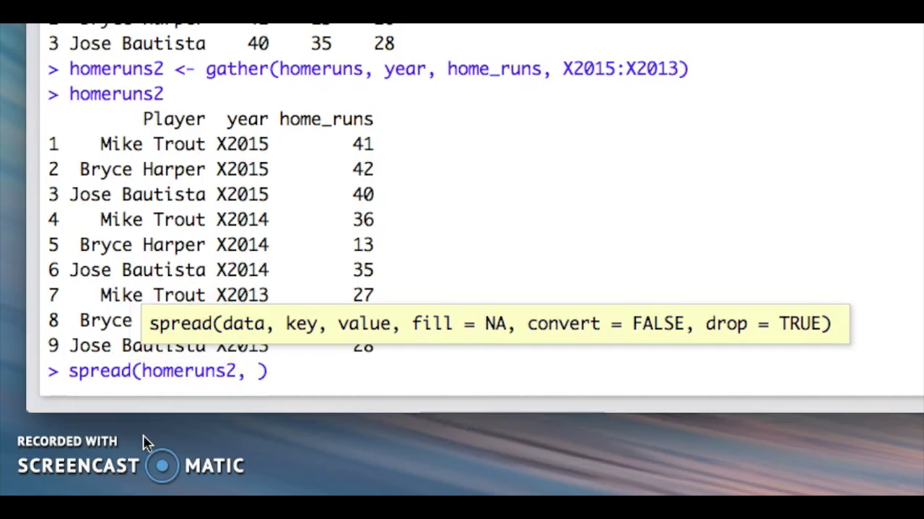
text(ye)
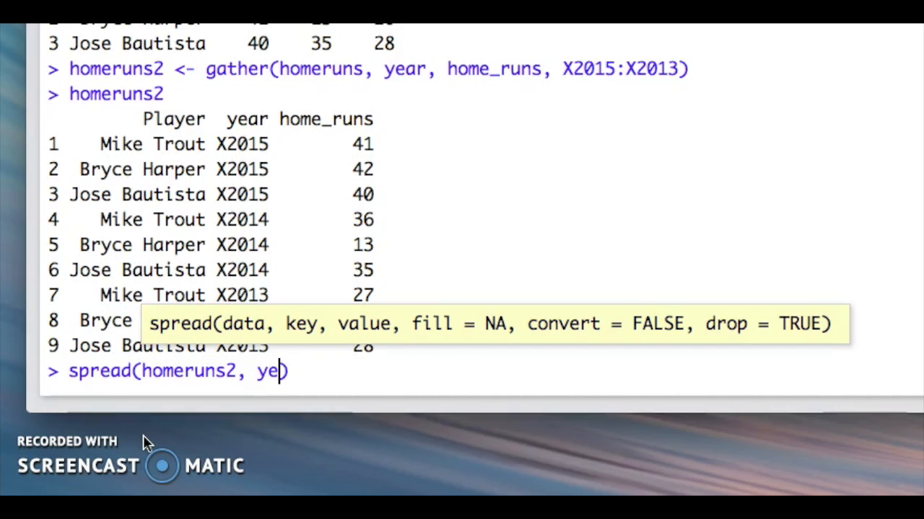
text(ar,)
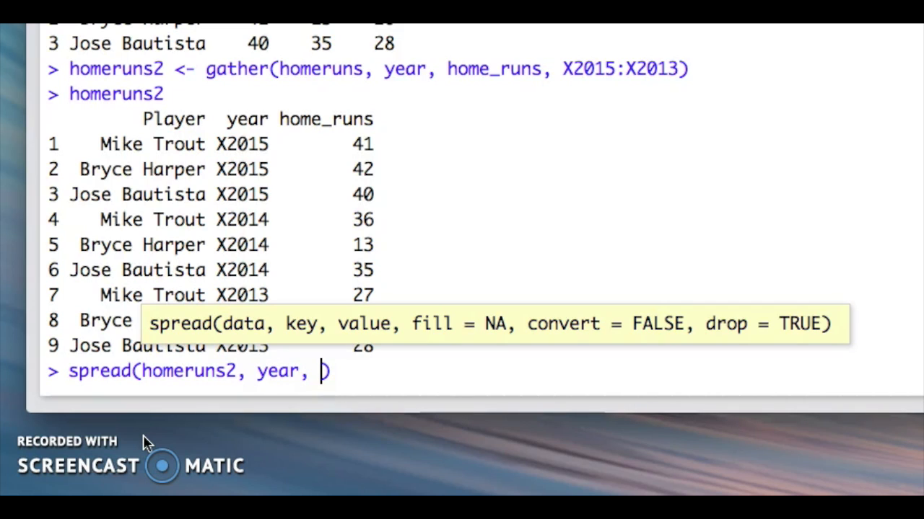
text(home_)
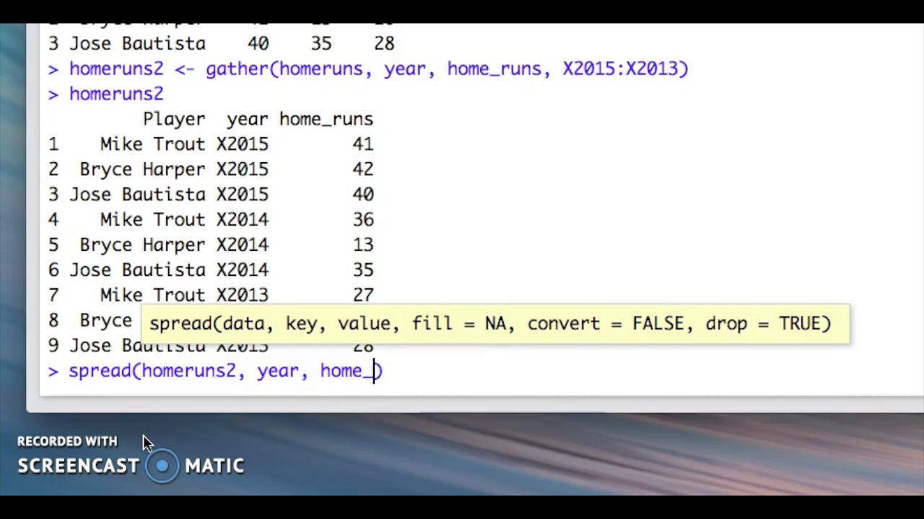
text(runs)
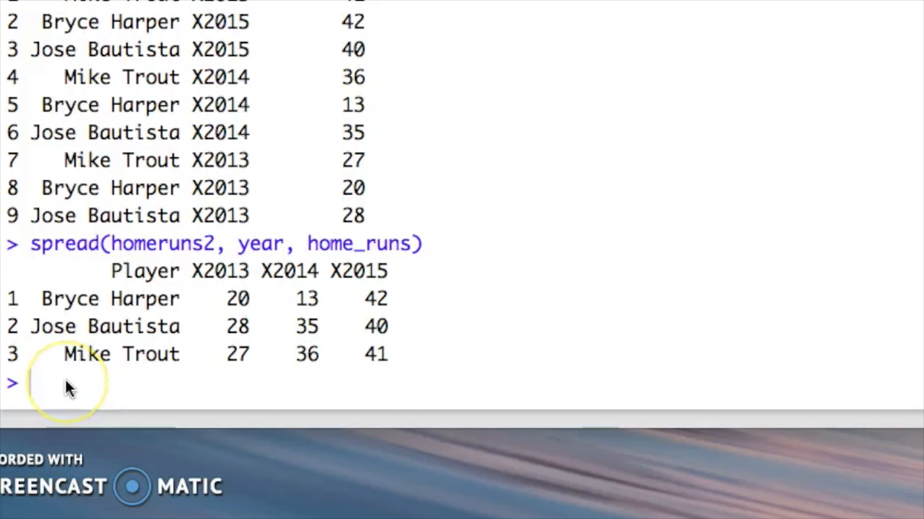
Step: Type the closing message "thank you!!!!!!!!!" at the prompt without running it
text(t)
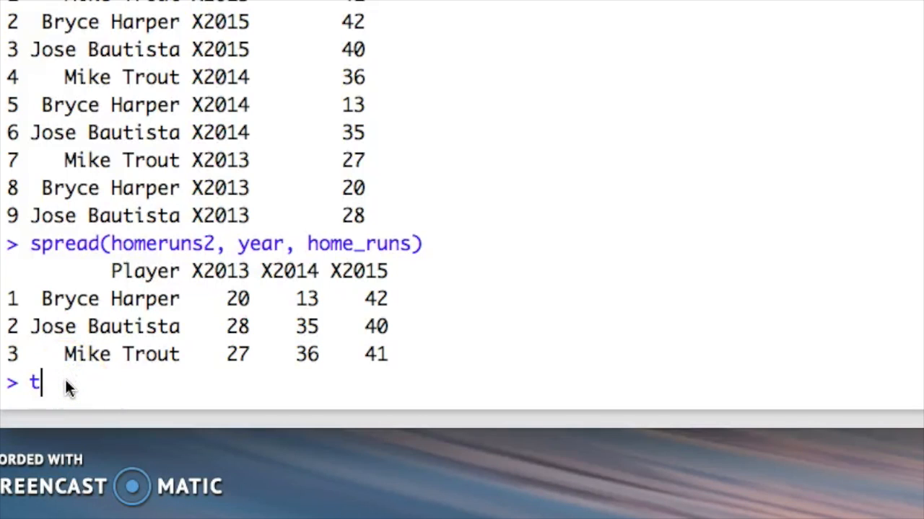
text(hank)
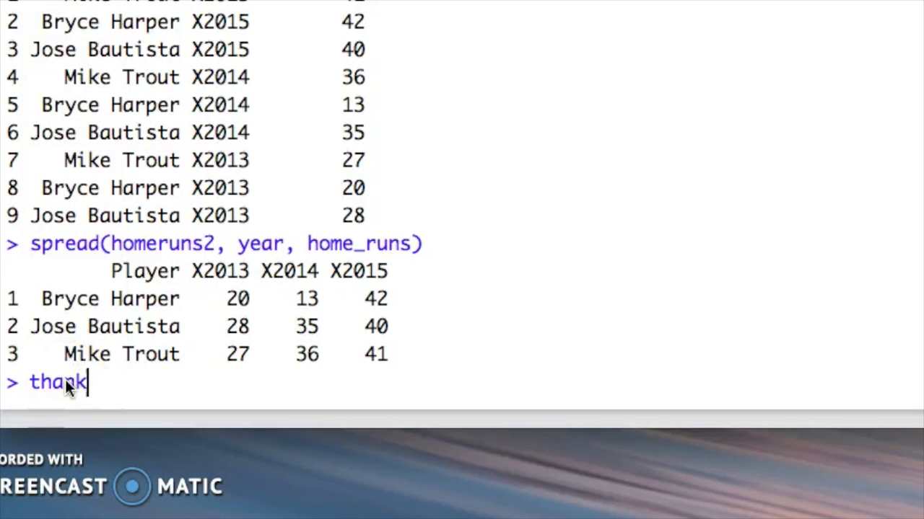
text(you)
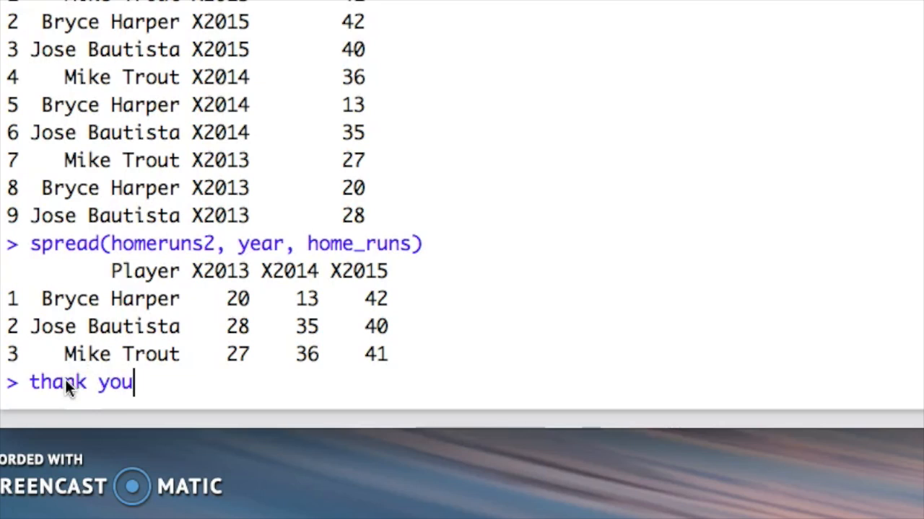
text(!!!!)
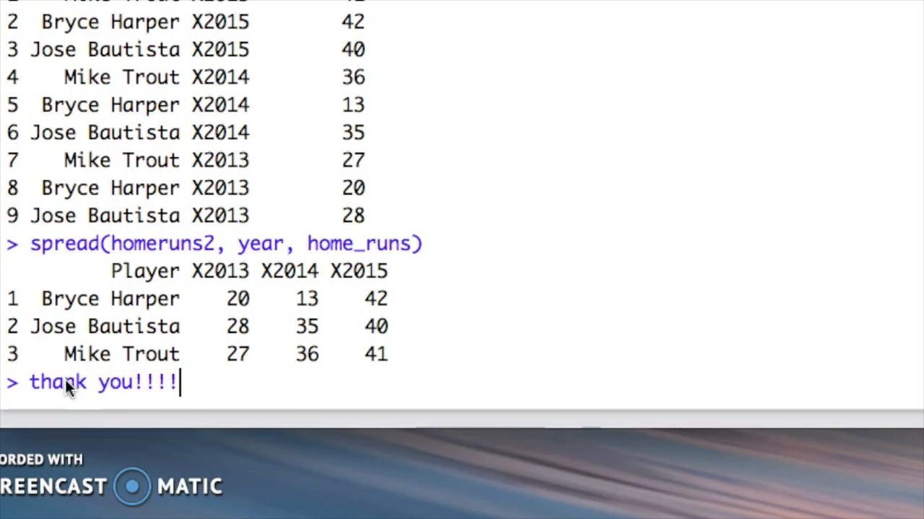
text(!!!!!)
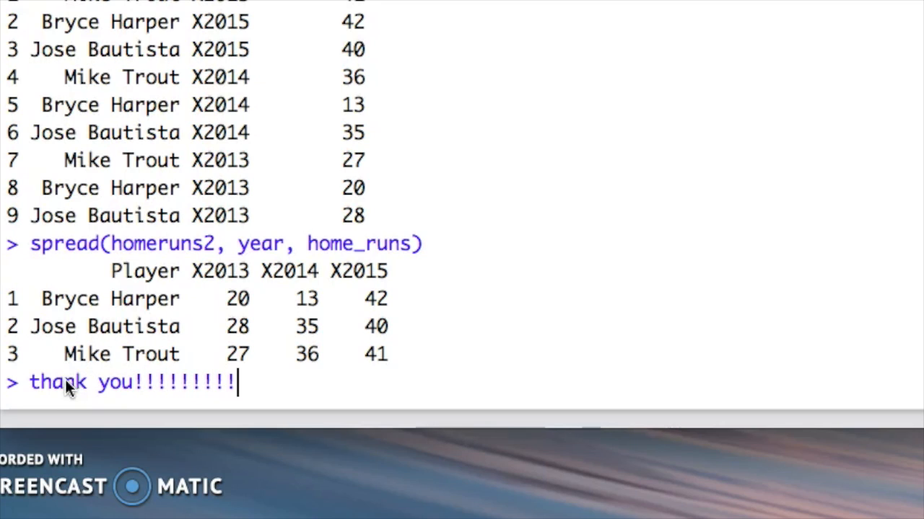